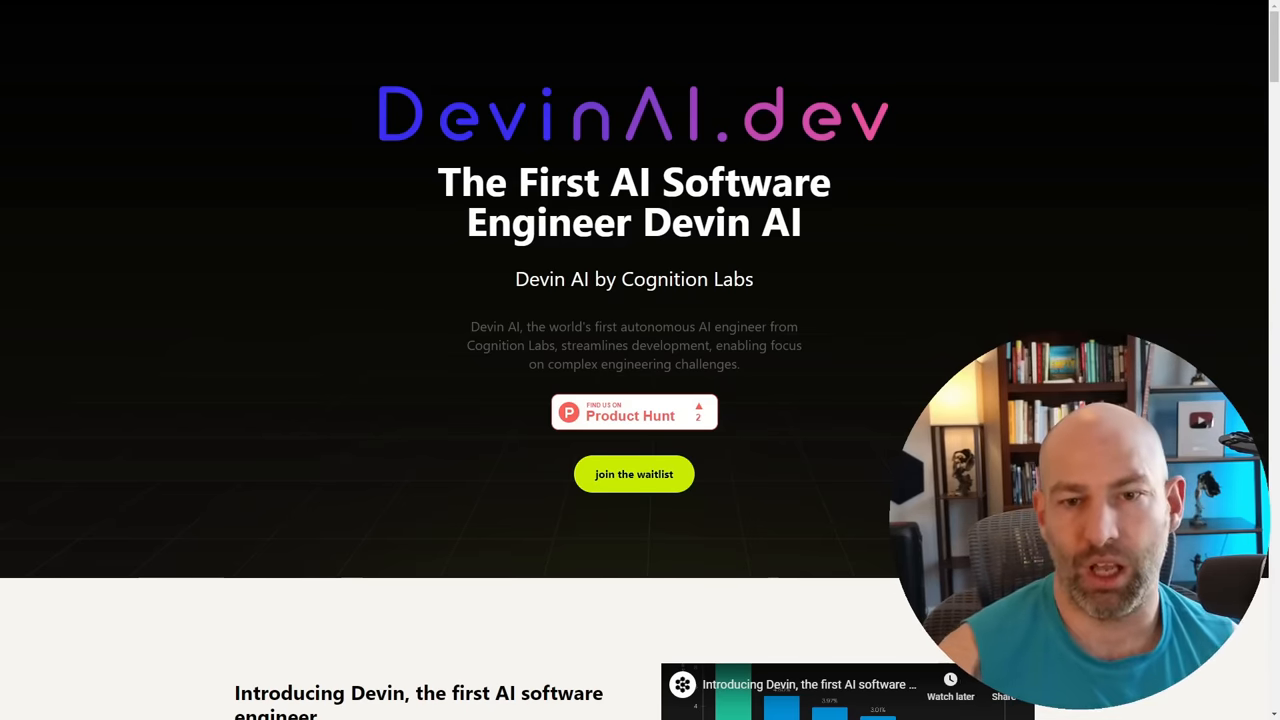
# Open the DataBassGit/AgentForge repository on GitHub from the Agent Forge site link.
pyautogui.scroll(-3)
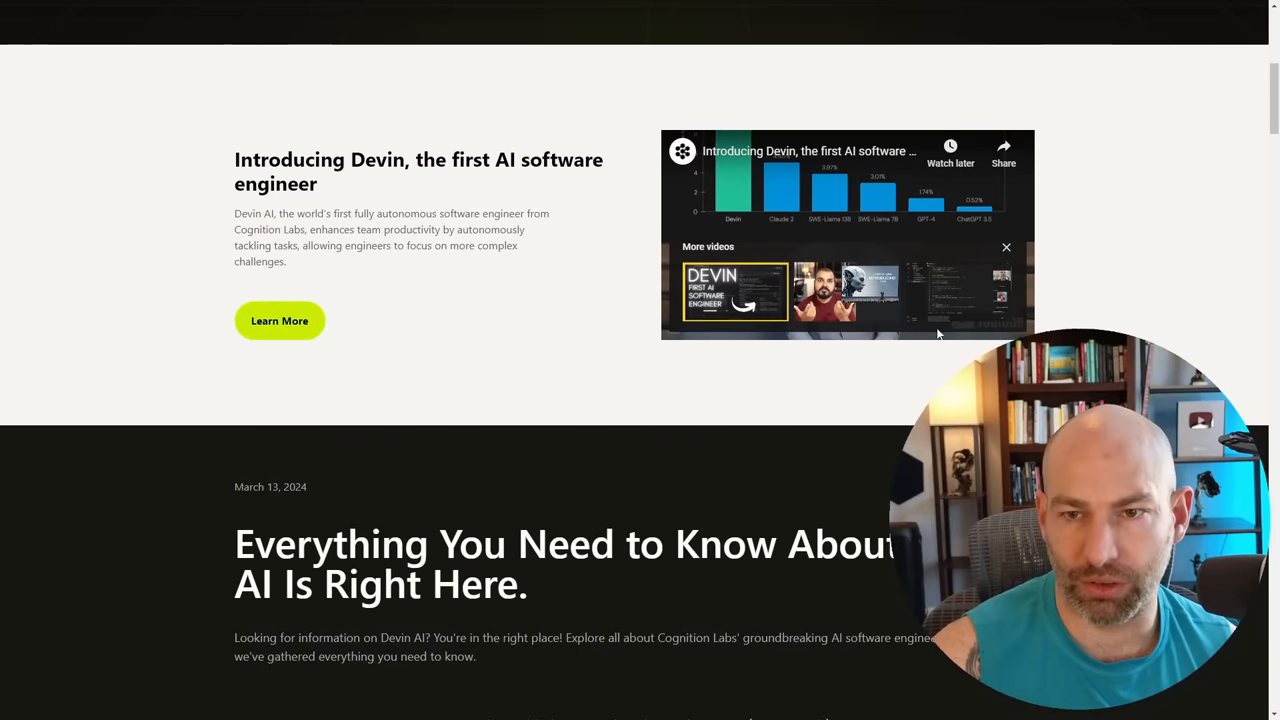
pyautogui.scroll(3)
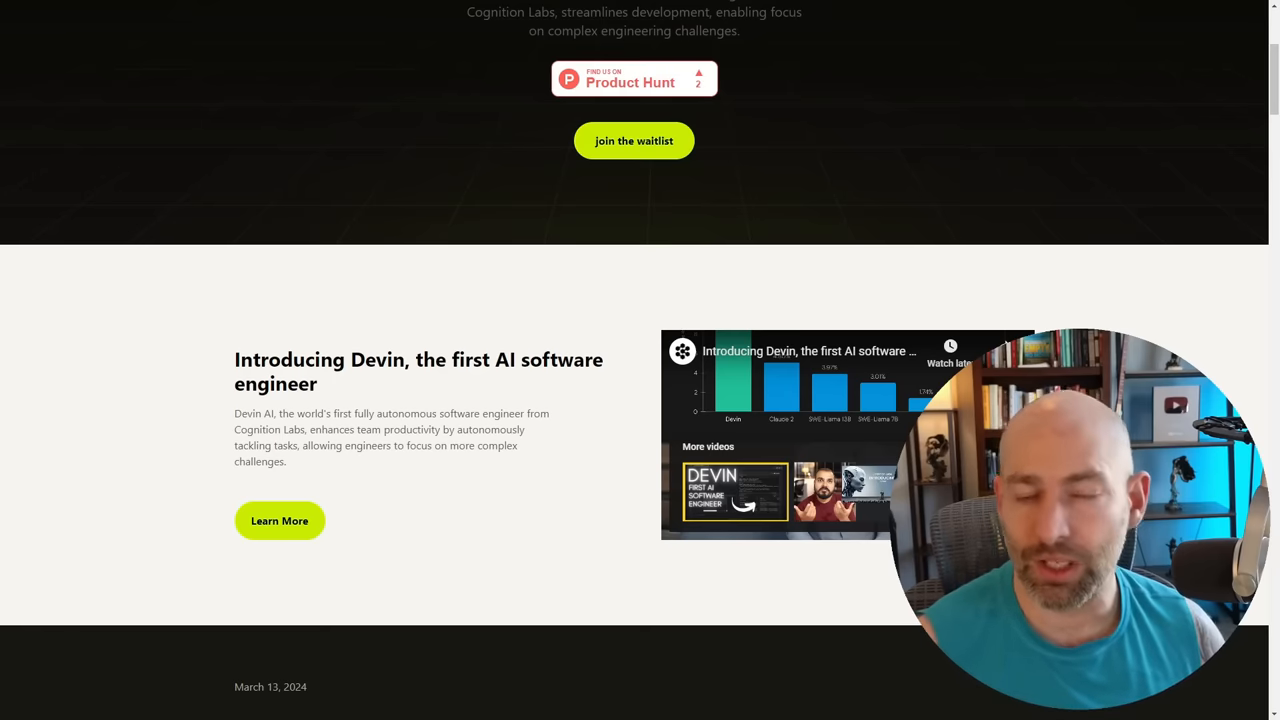
pyautogui.moveTo(830, 412)
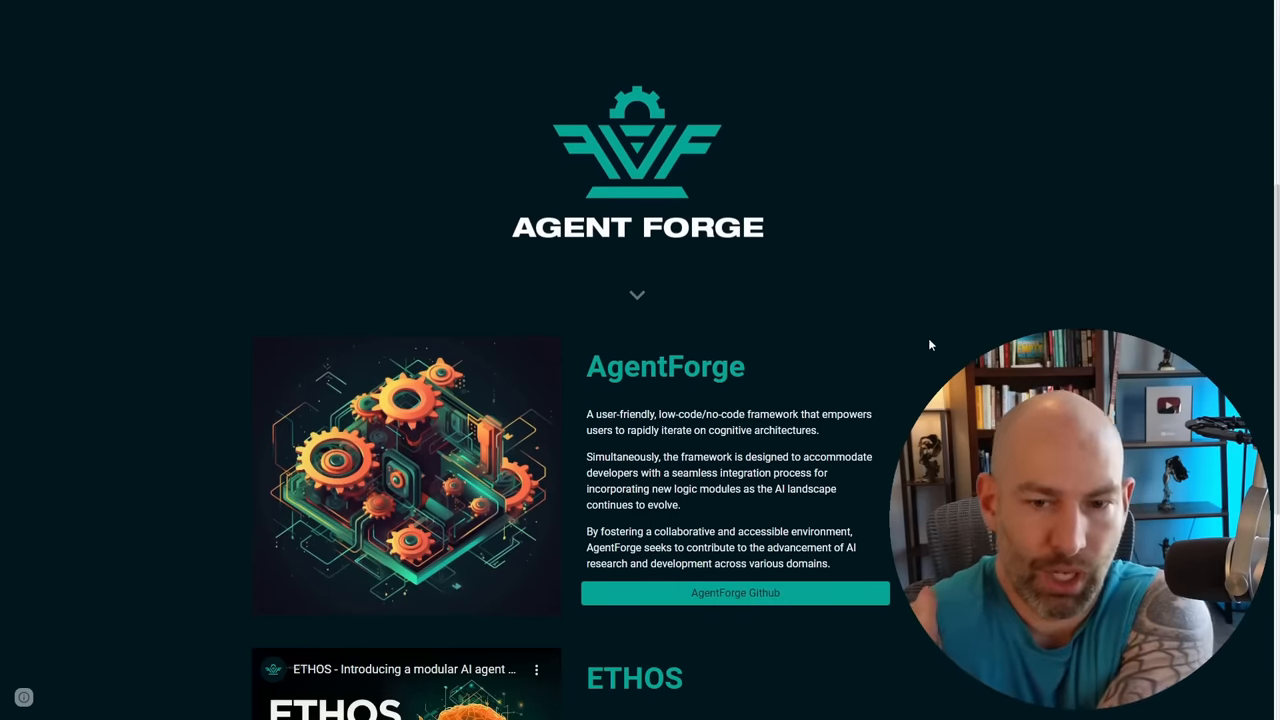
pyautogui.moveTo(912, 374)
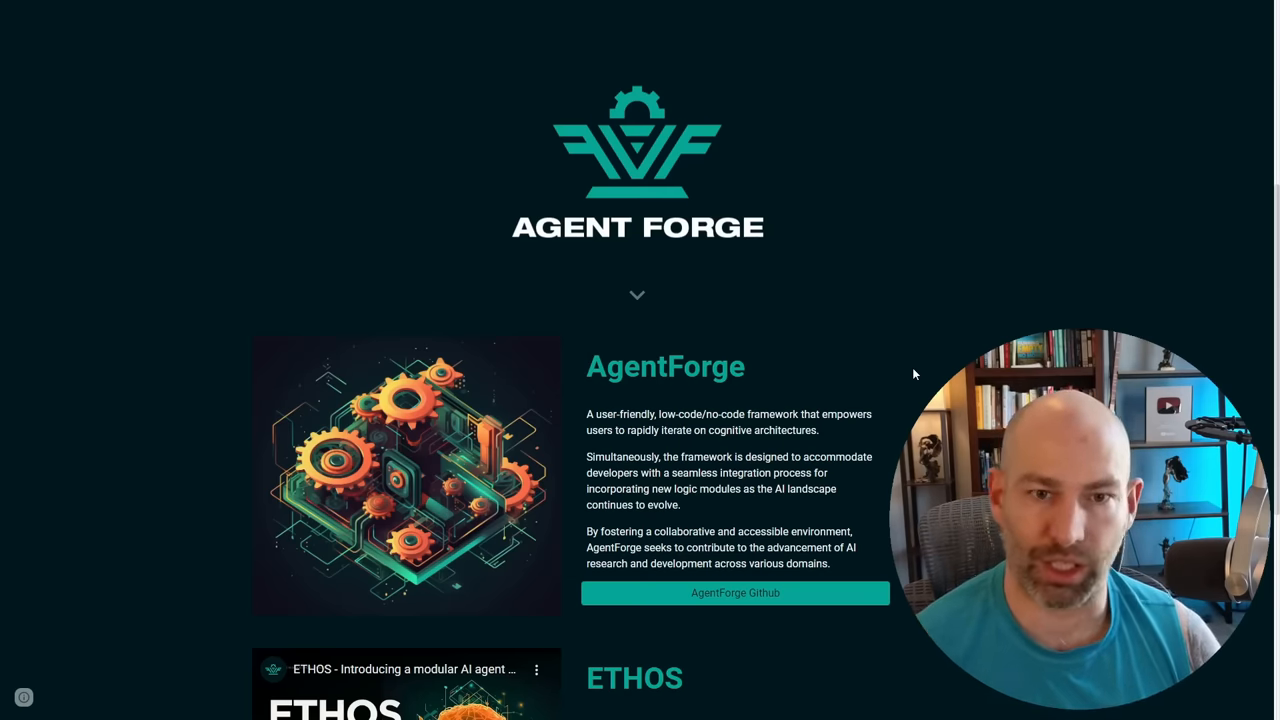
pyautogui.scroll(-3)
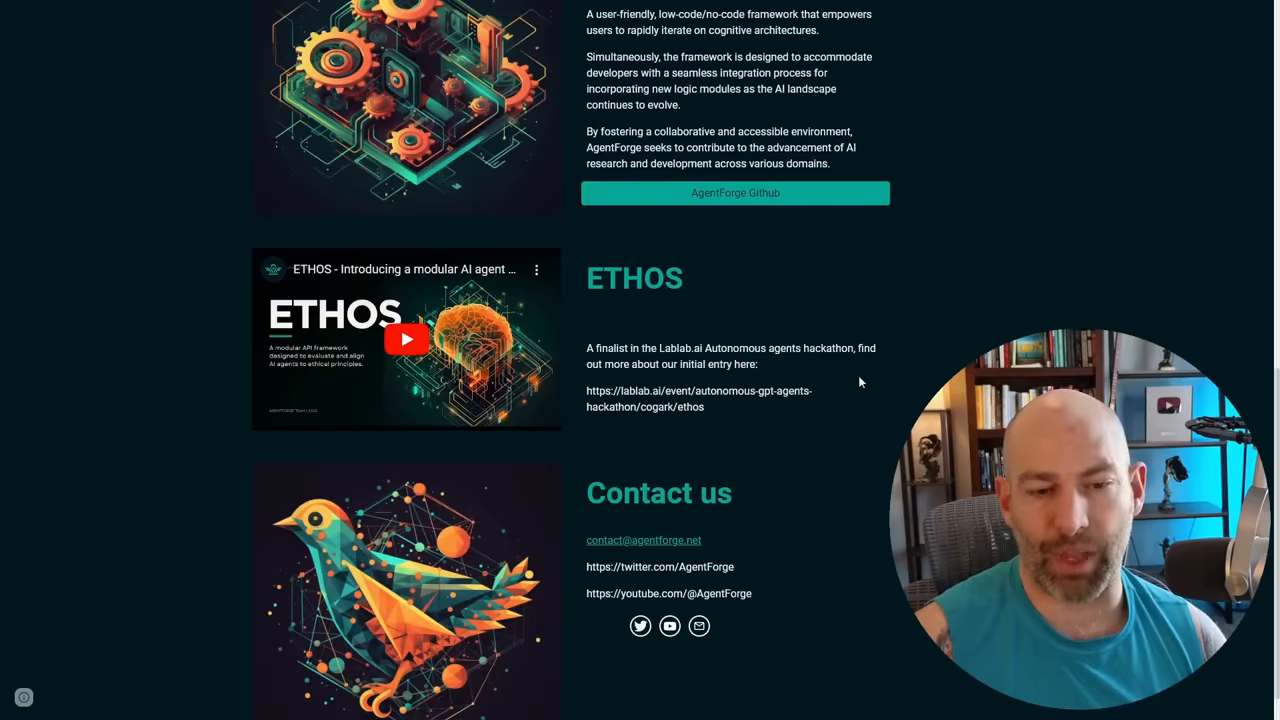
pyautogui.scroll(3)
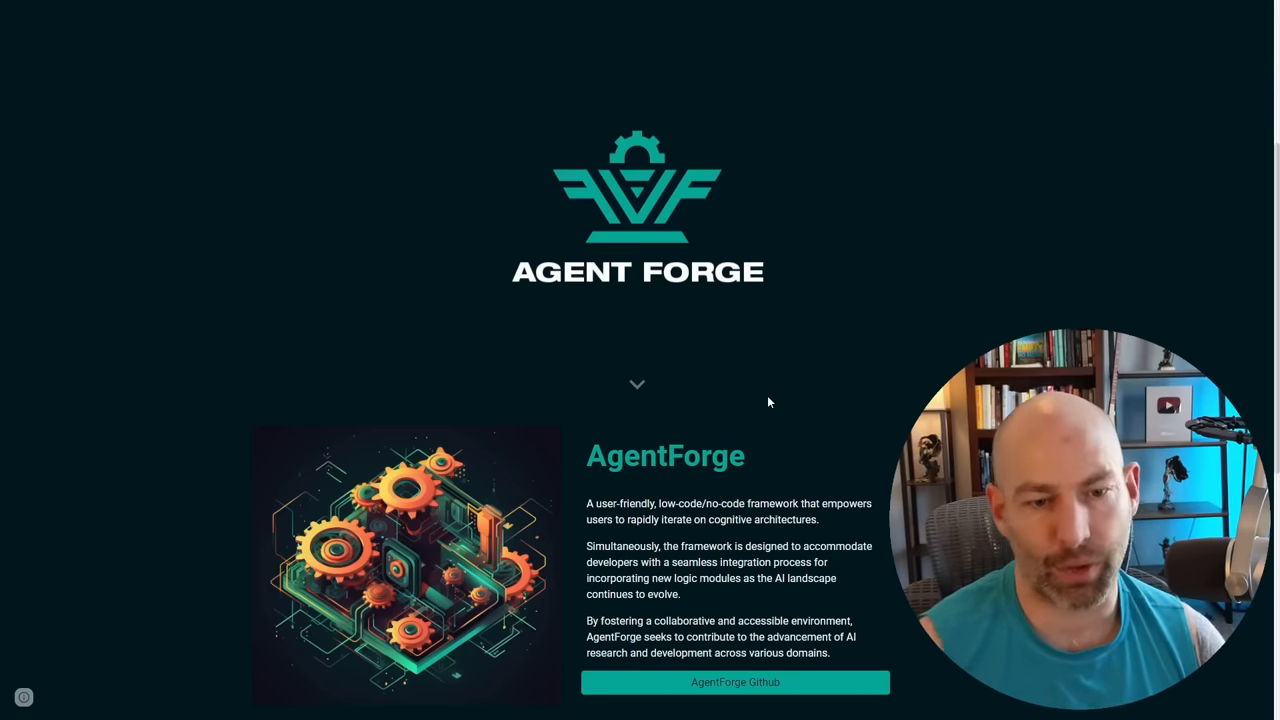
pyautogui.click(736, 682)
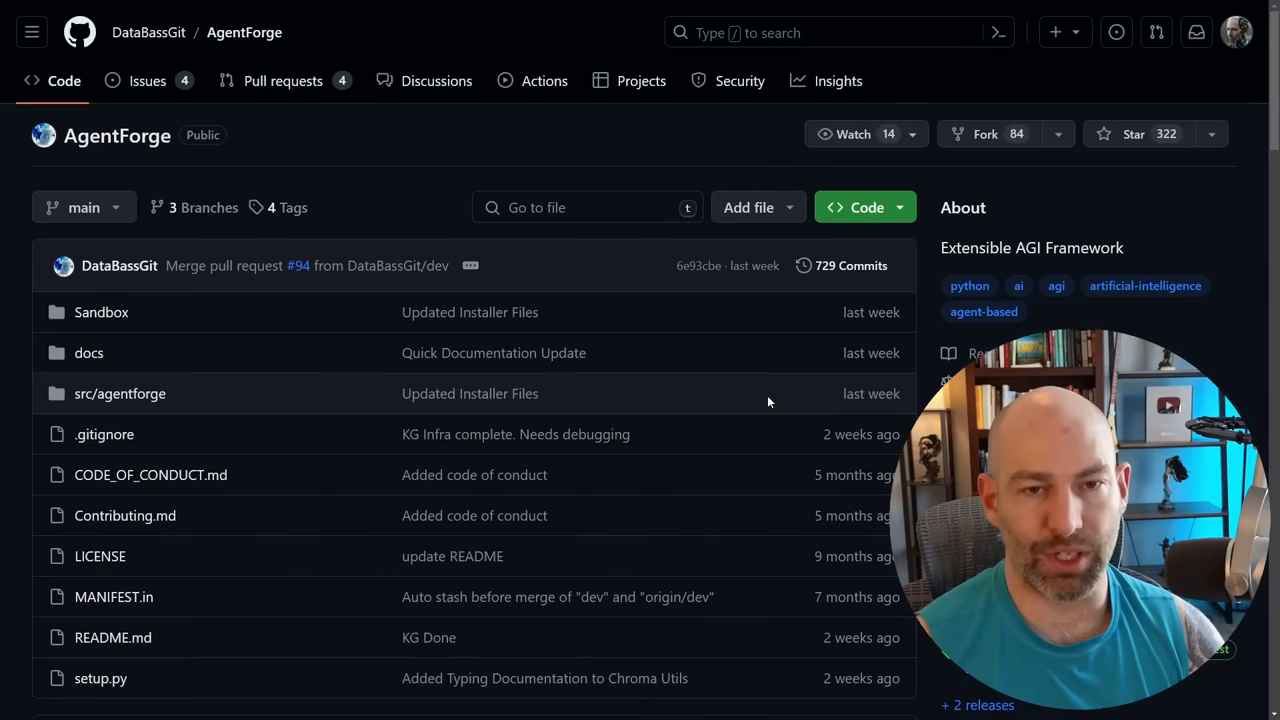
pyautogui.moveTo(700, 264)
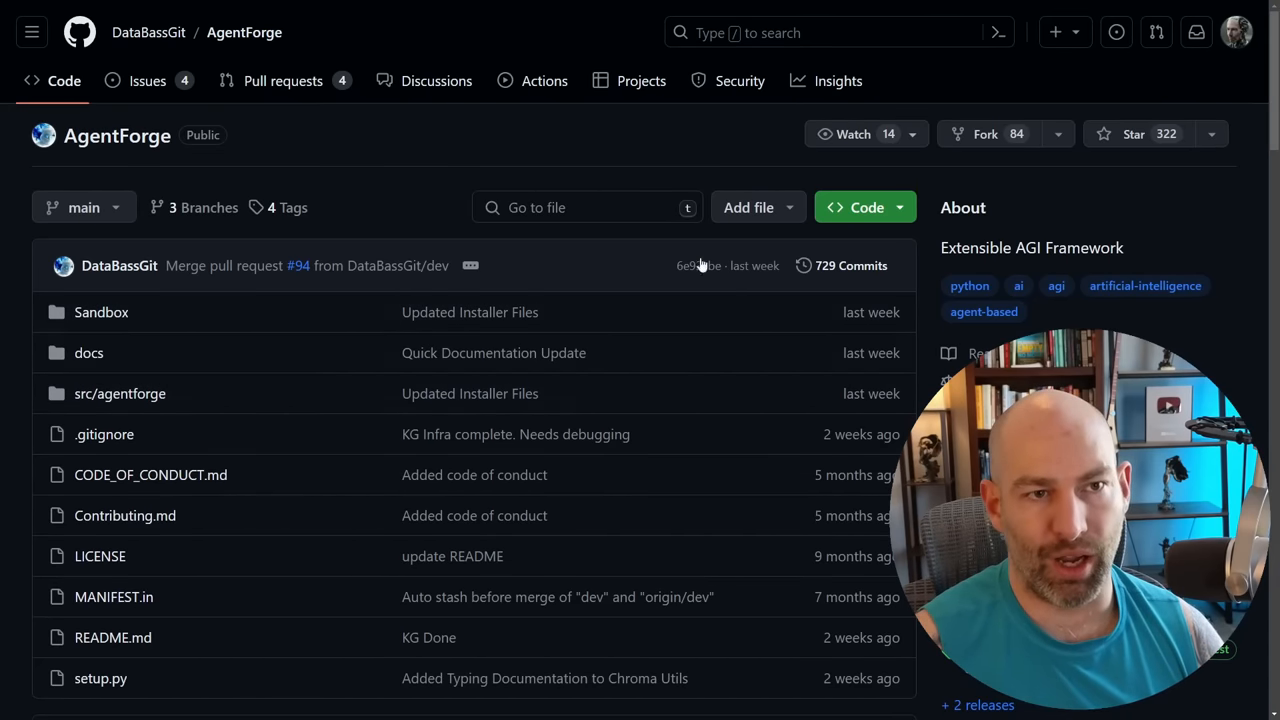
pyautogui.moveTo(544, 370)
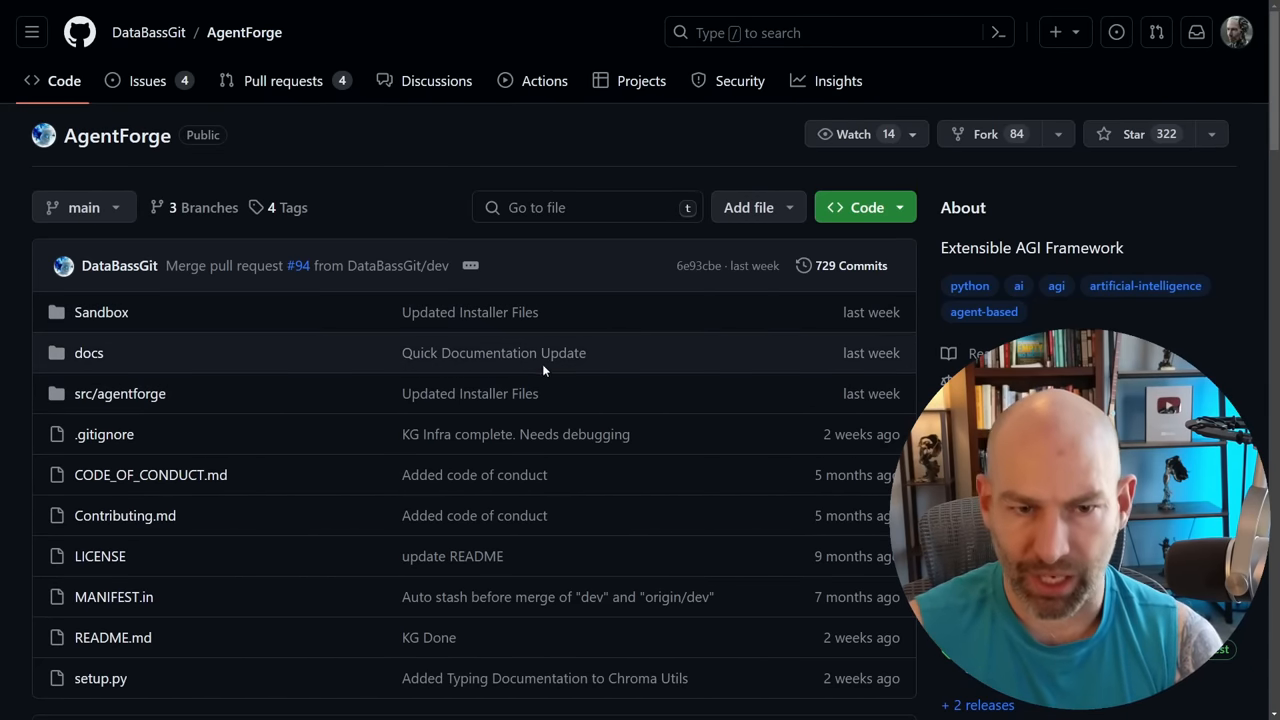
pyautogui.moveTo(770, 370)
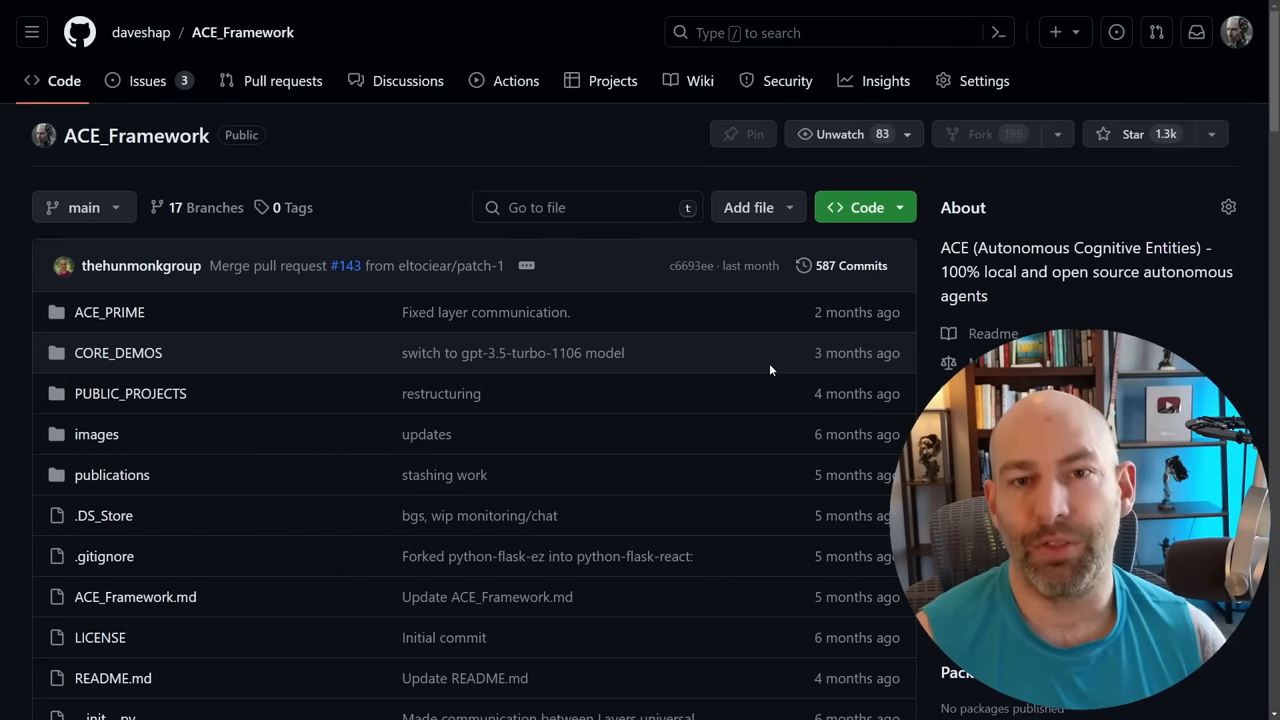
pyautogui.moveTo(612, 300)
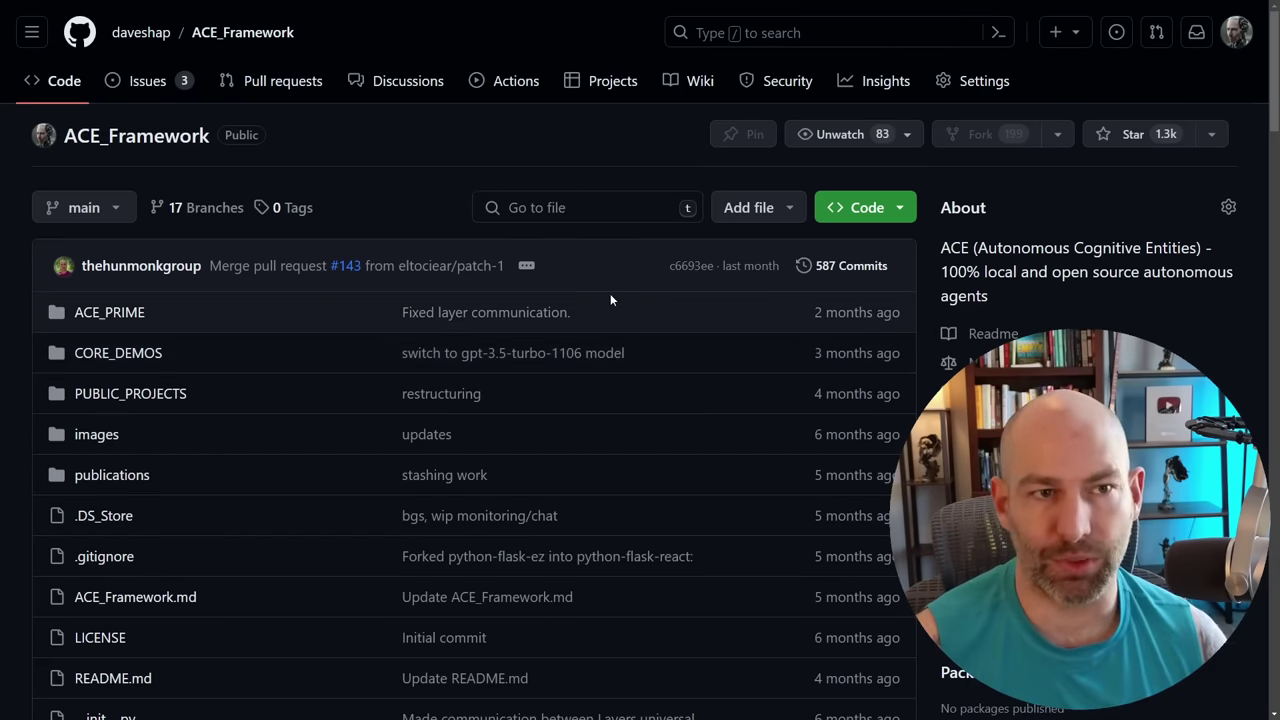
pyautogui.moveTo(532, 378)
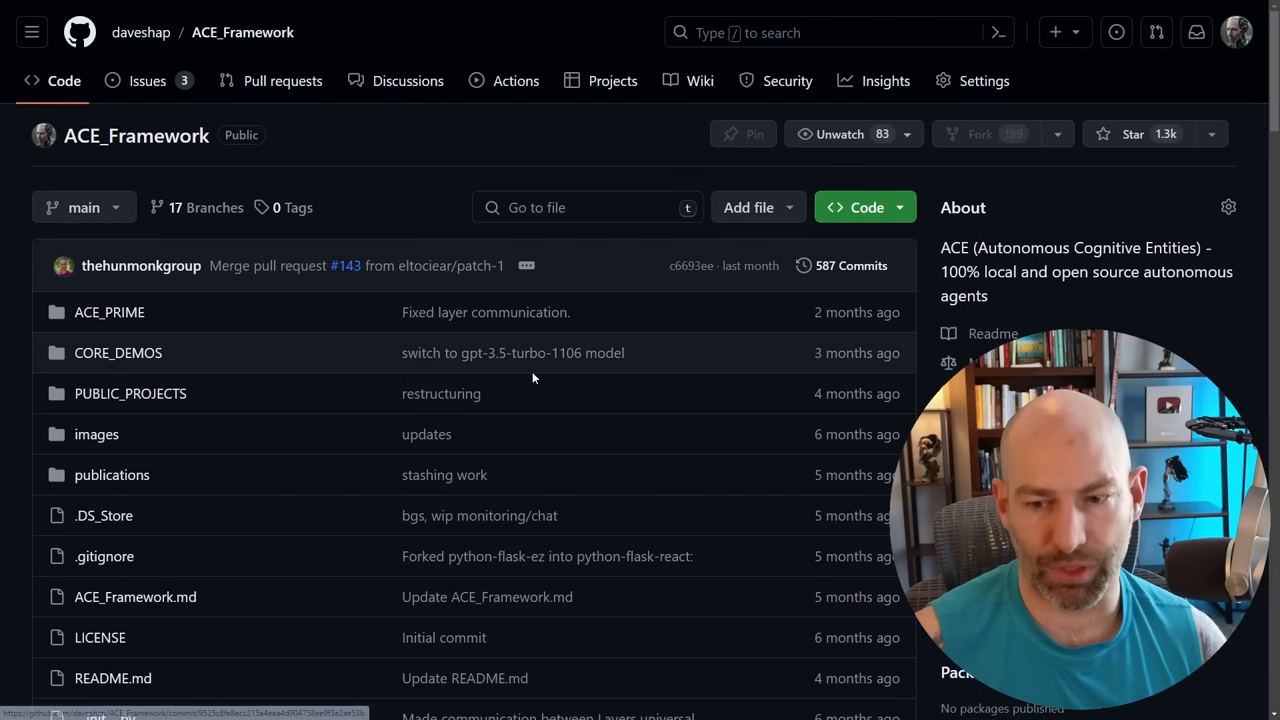
pyautogui.moveTo(530, 380)
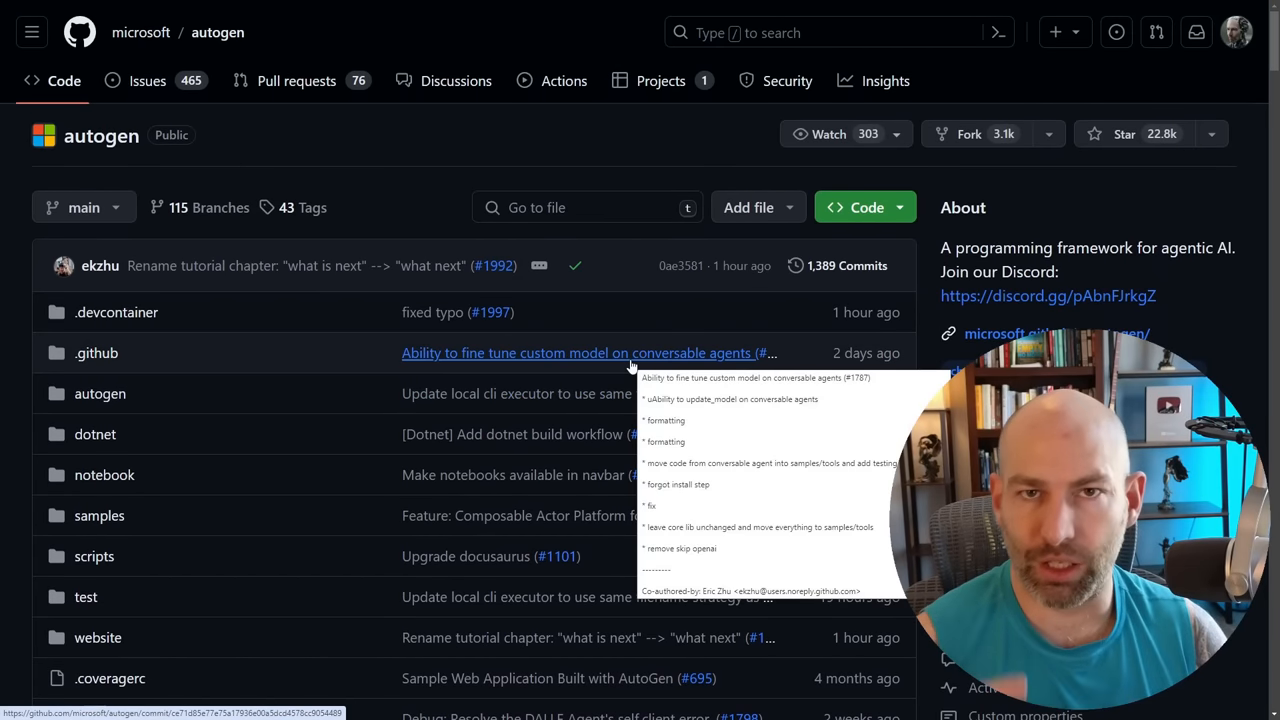
pyautogui.moveTo(496, 232)
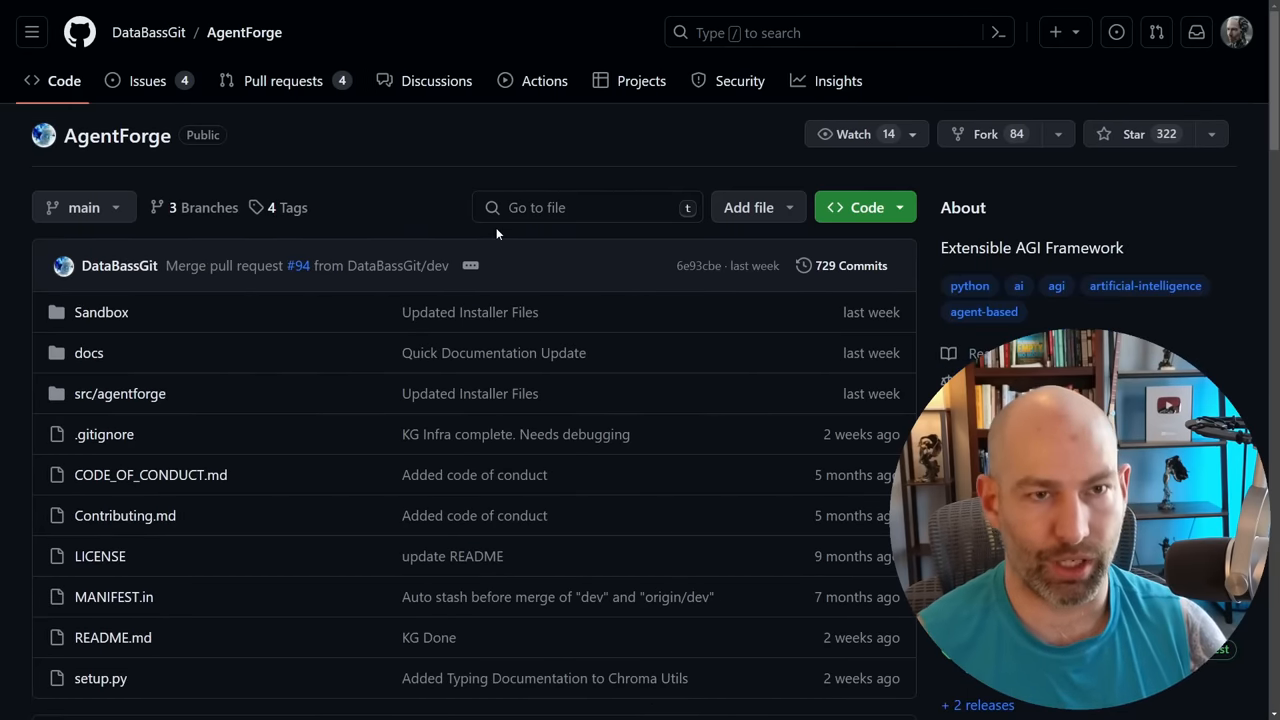
pyautogui.scroll(-3)
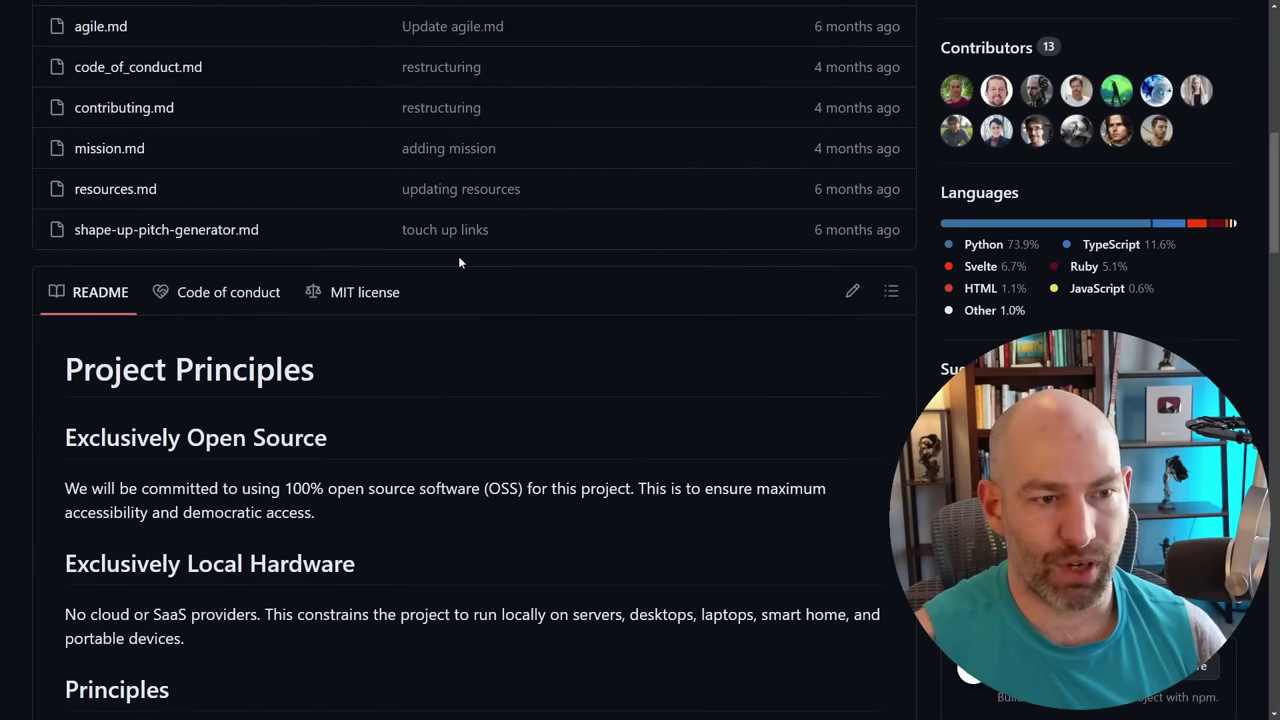
pyautogui.scroll(-3)
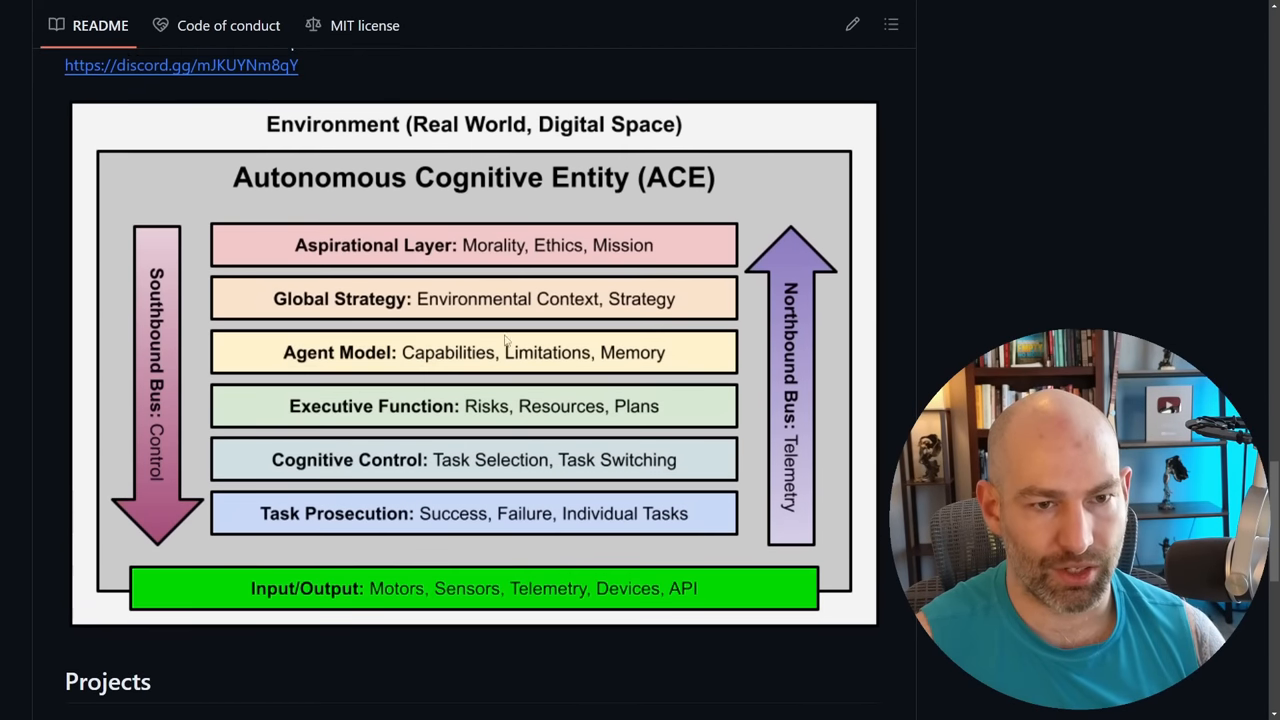
pyautogui.scroll(3)
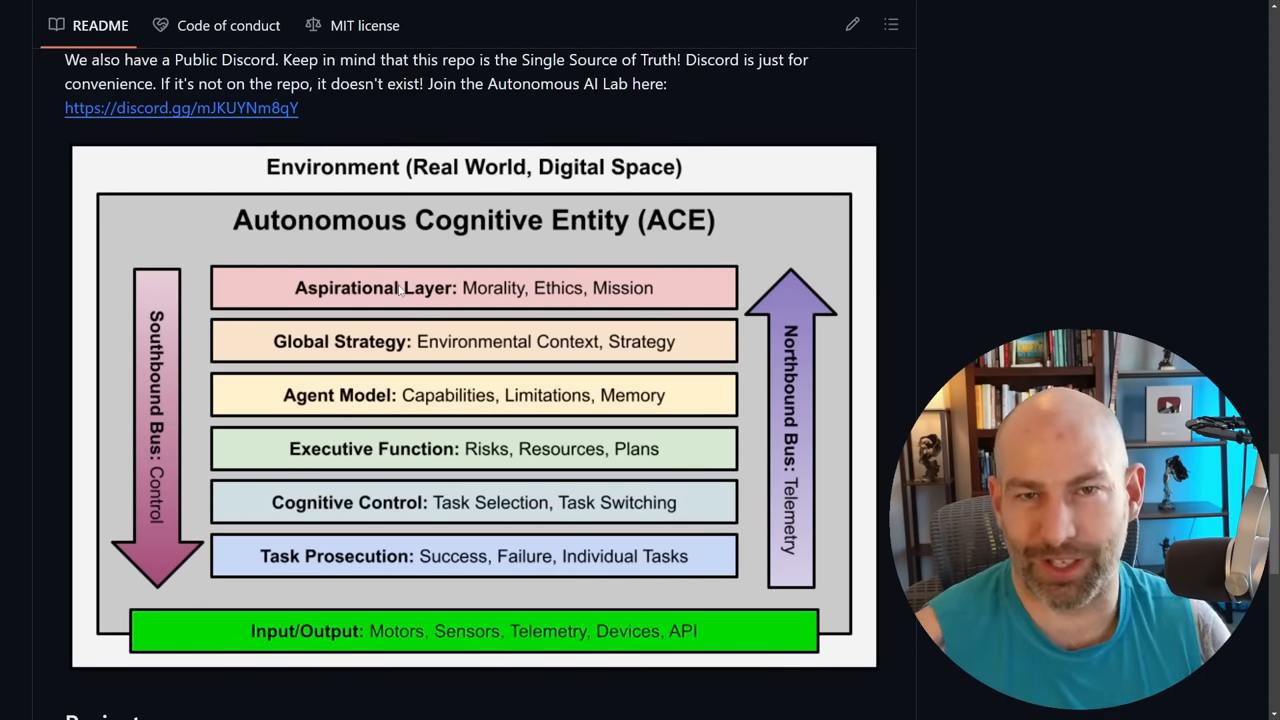
pyautogui.moveTo(570, 264)
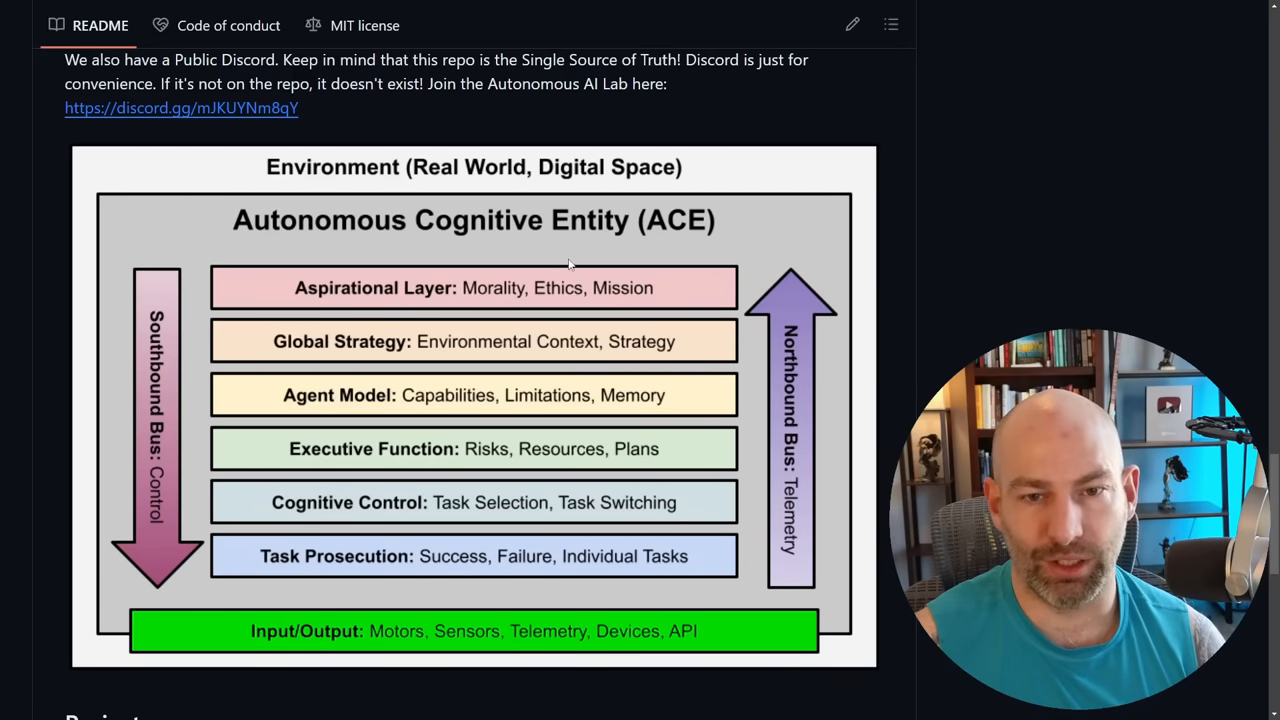
pyautogui.moveTo(390, 310)
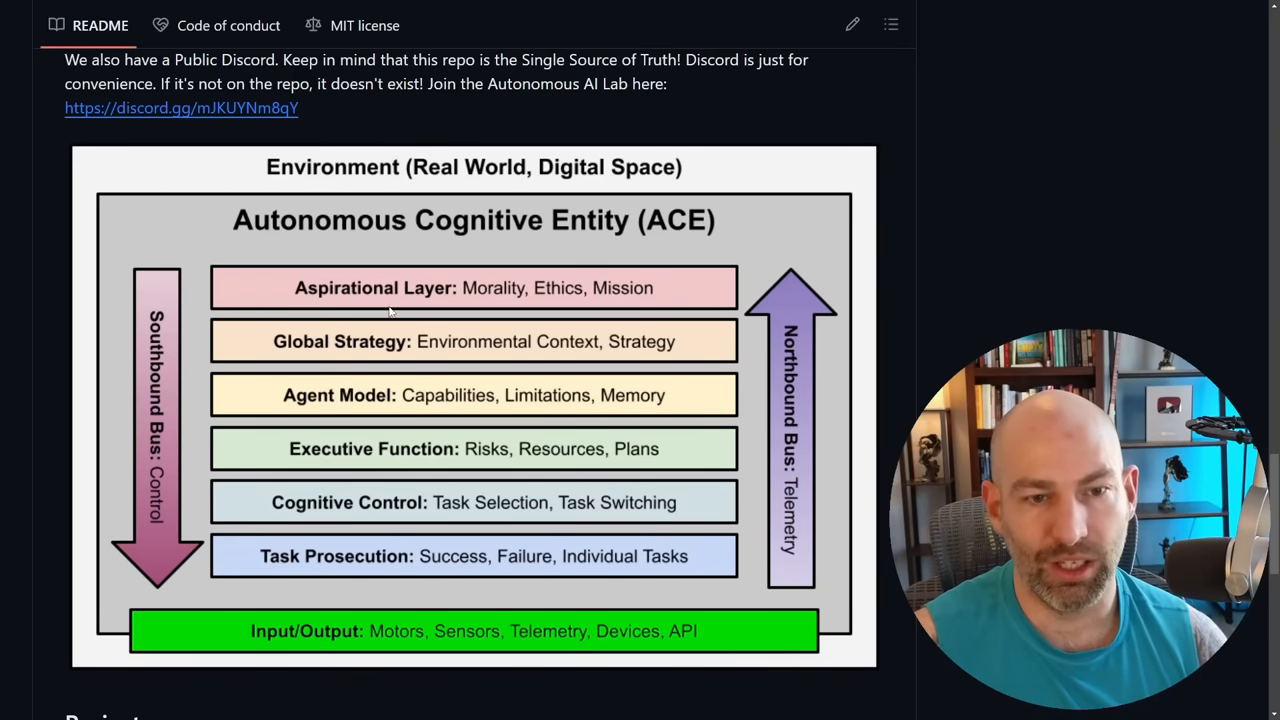
pyautogui.moveTo(450, 336)
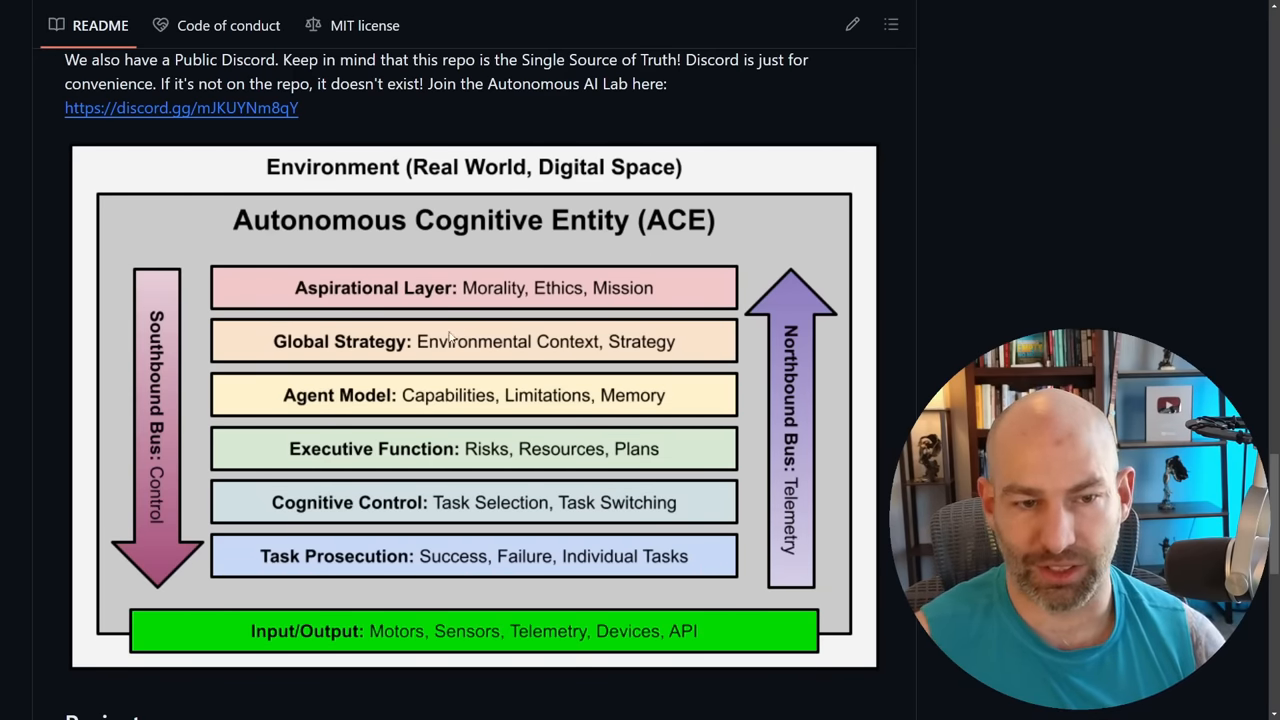
pyautogui.moveTo(252, 576)
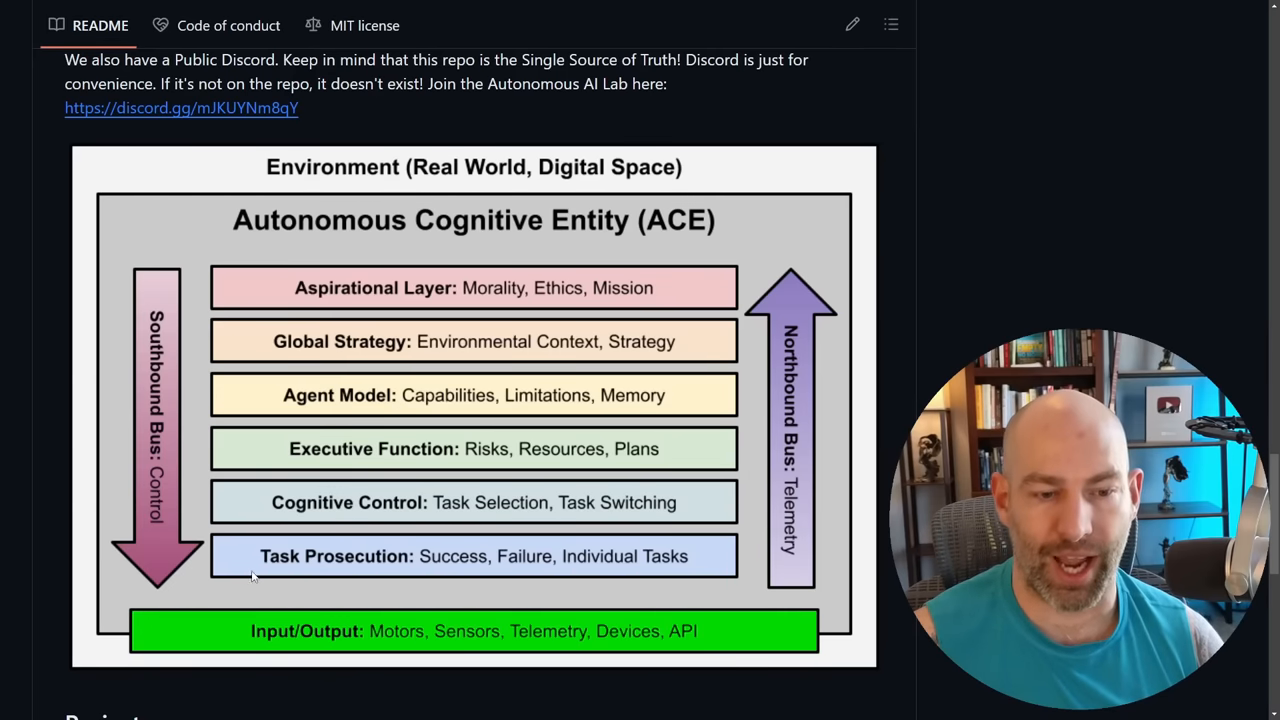
pyautogui.moveTo(398, 562)
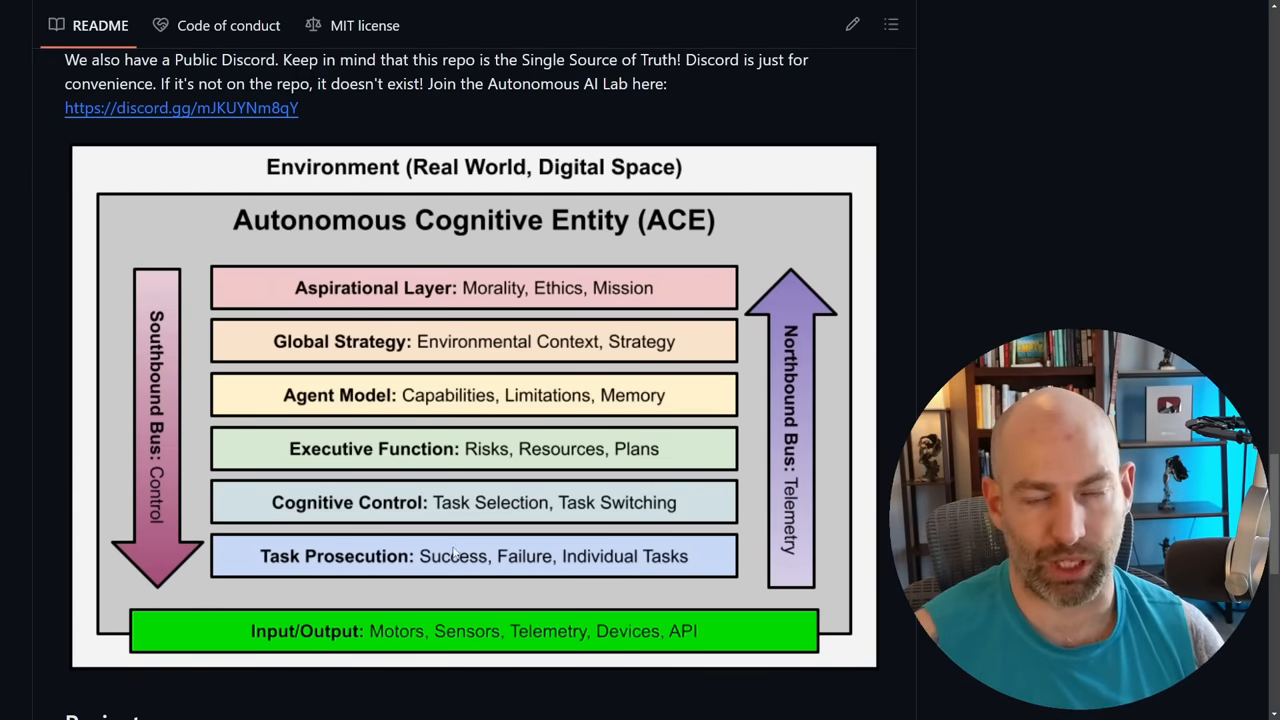
pyautogui.scroll(-3)
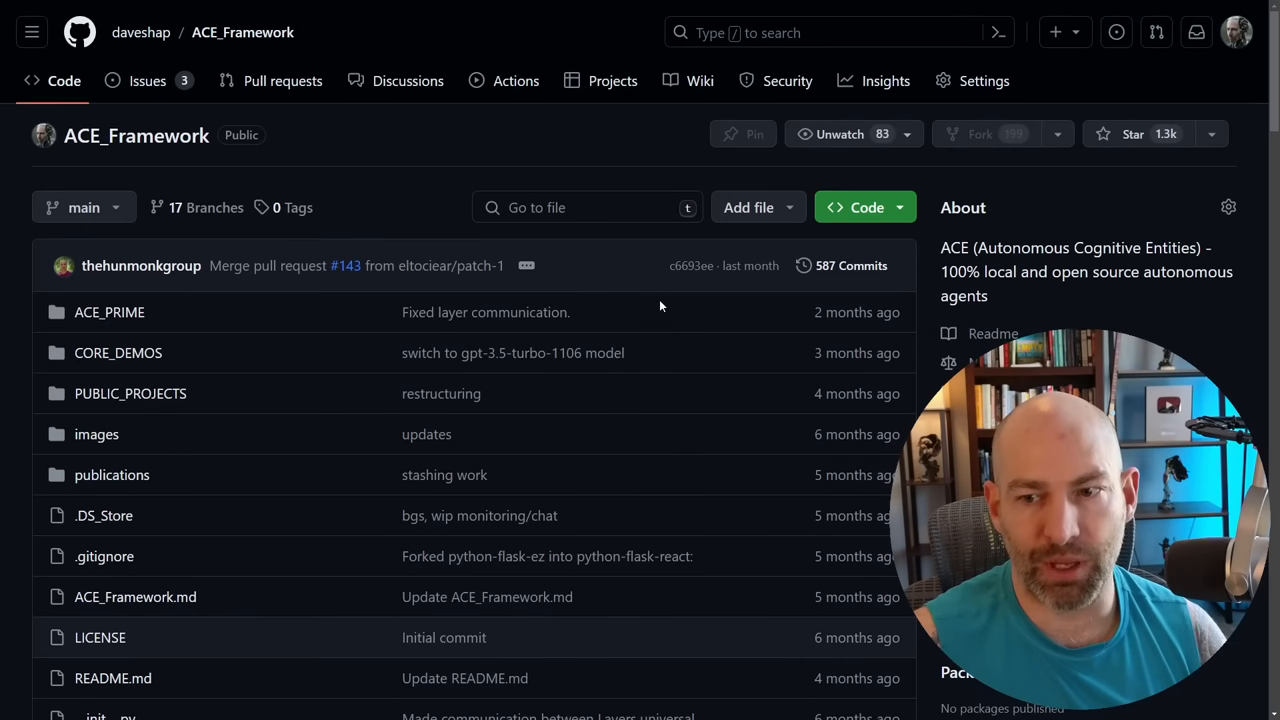
pyautogui.moveTo(690, 284)
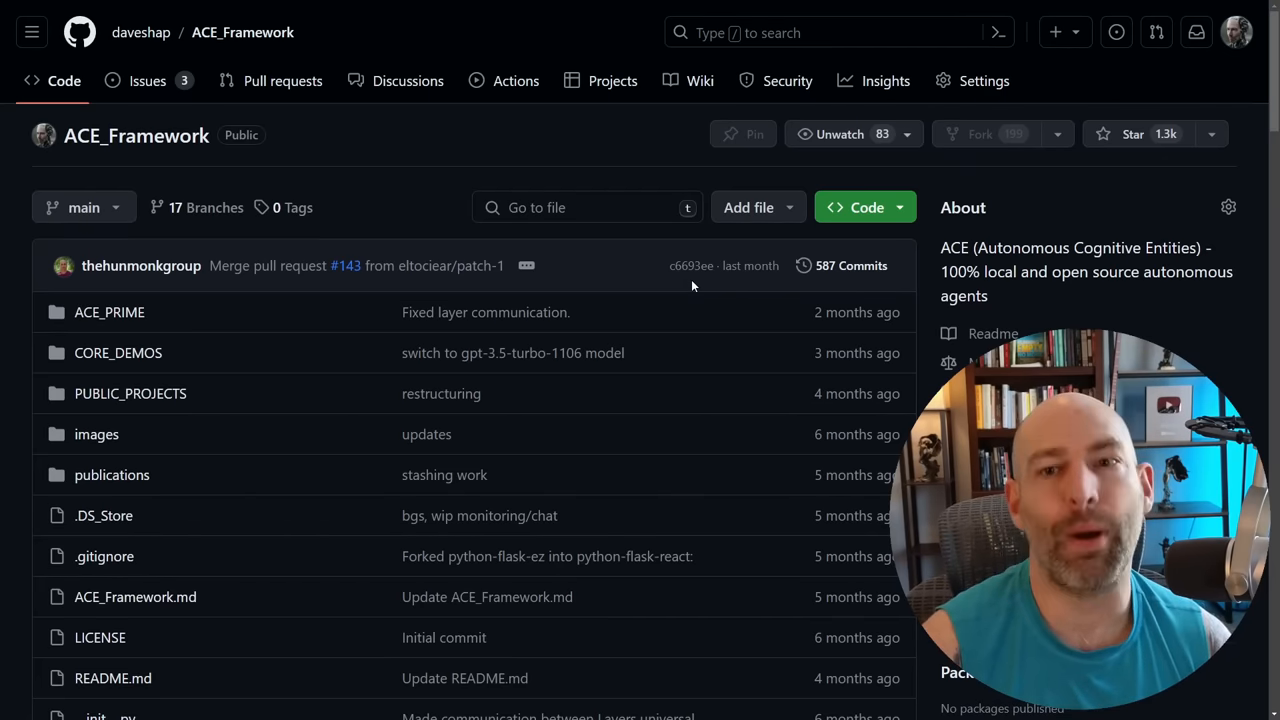
pyautogui.moveTo(668, 120)
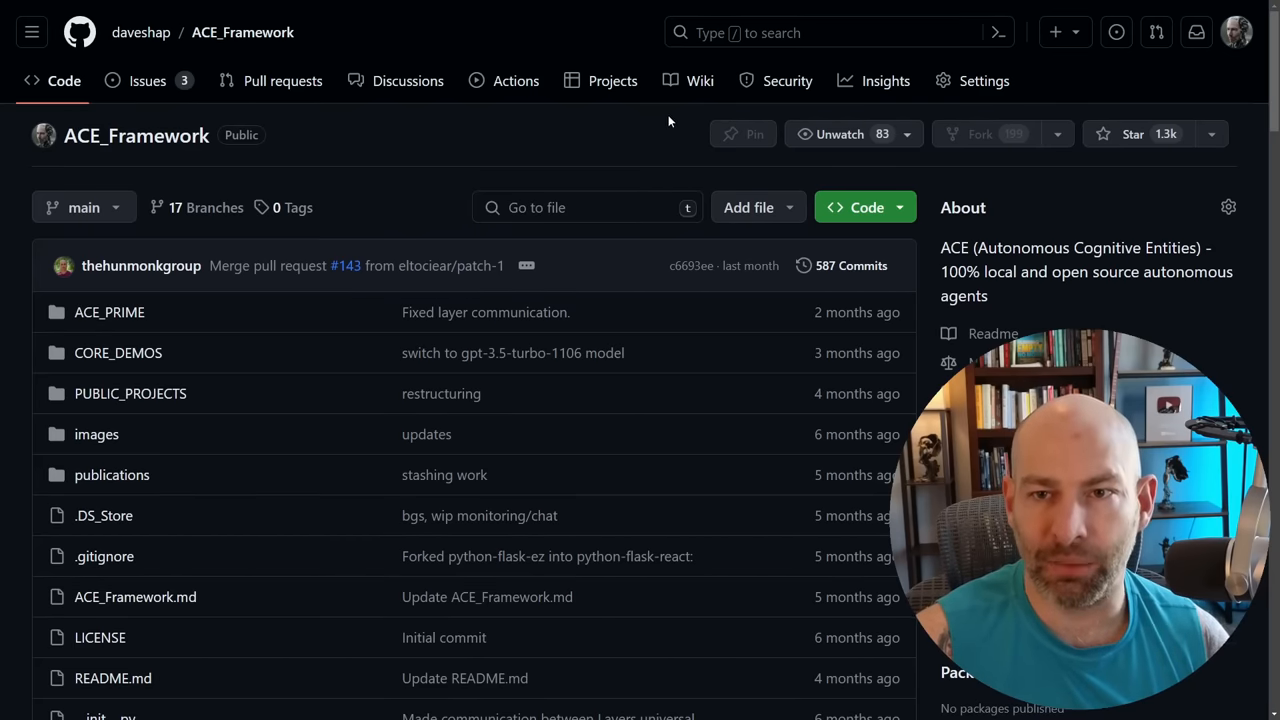
pyautogui.moveTo(408, 80)
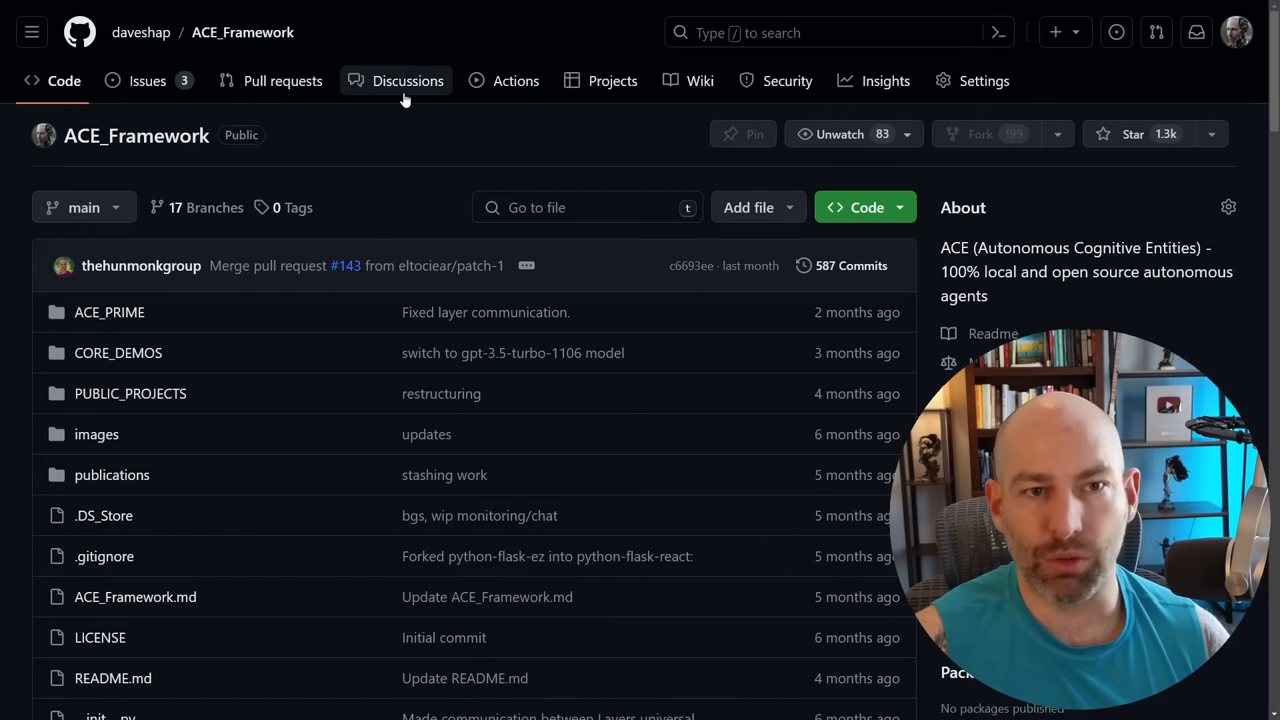
pyautogui.moveTo(146, 80)
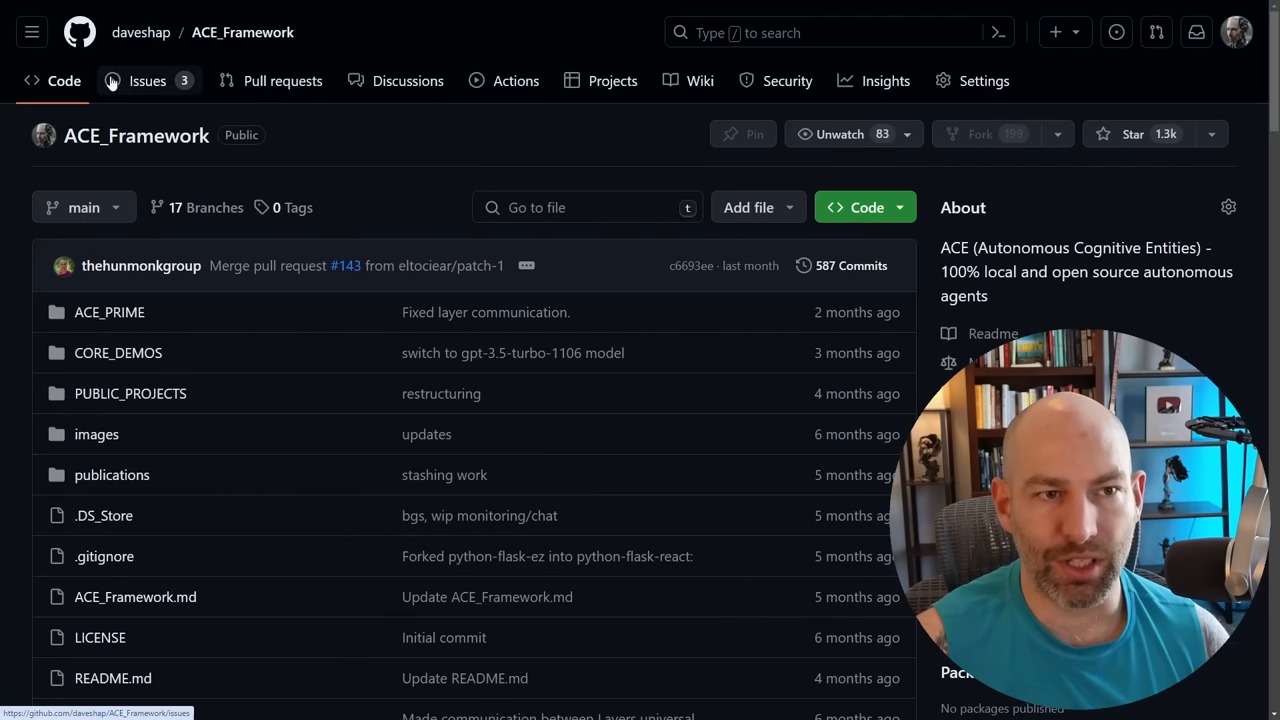
pyautogui.moveTo(516, 80)
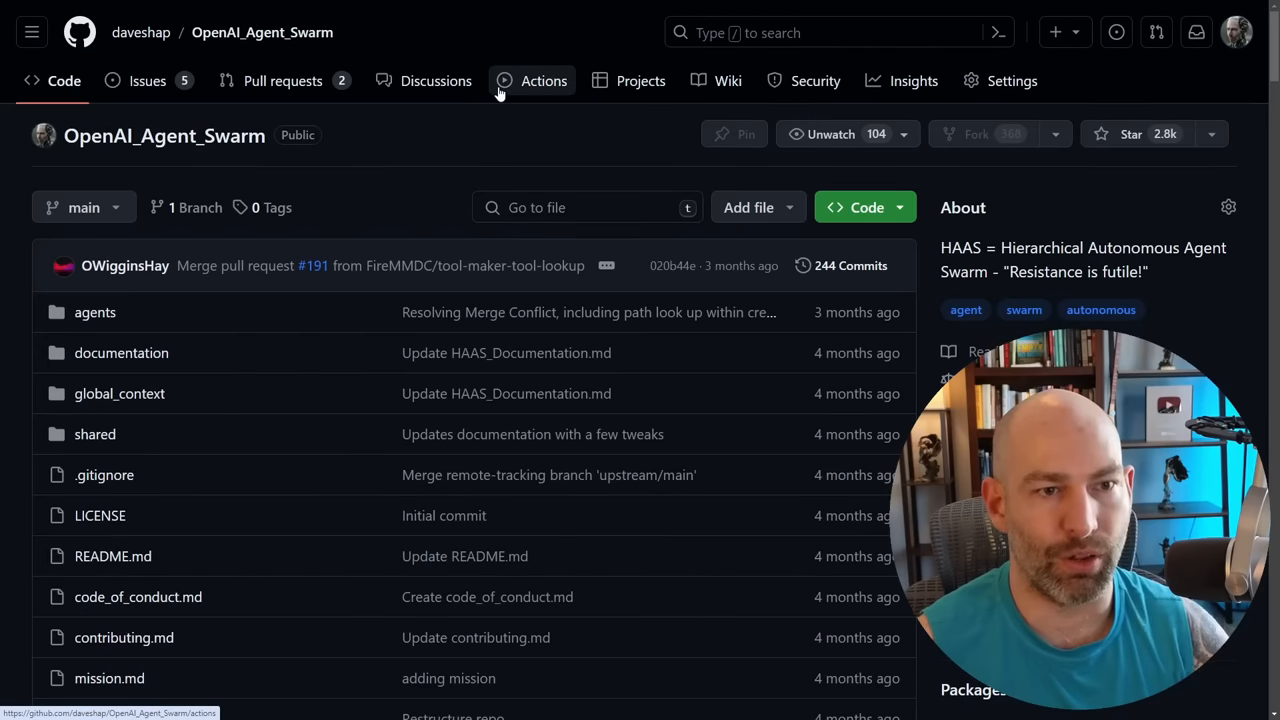
pyautogui.moveTo(430, 136)
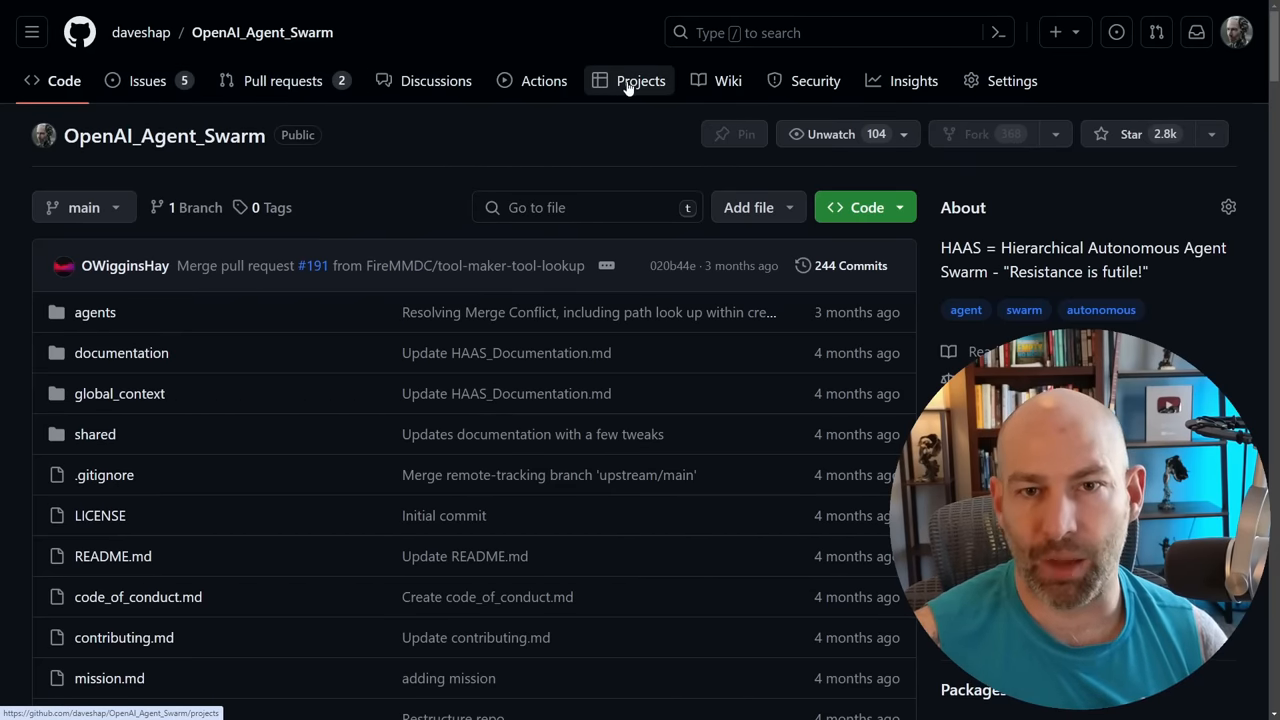
pyautogui.moveTo(512, 110)
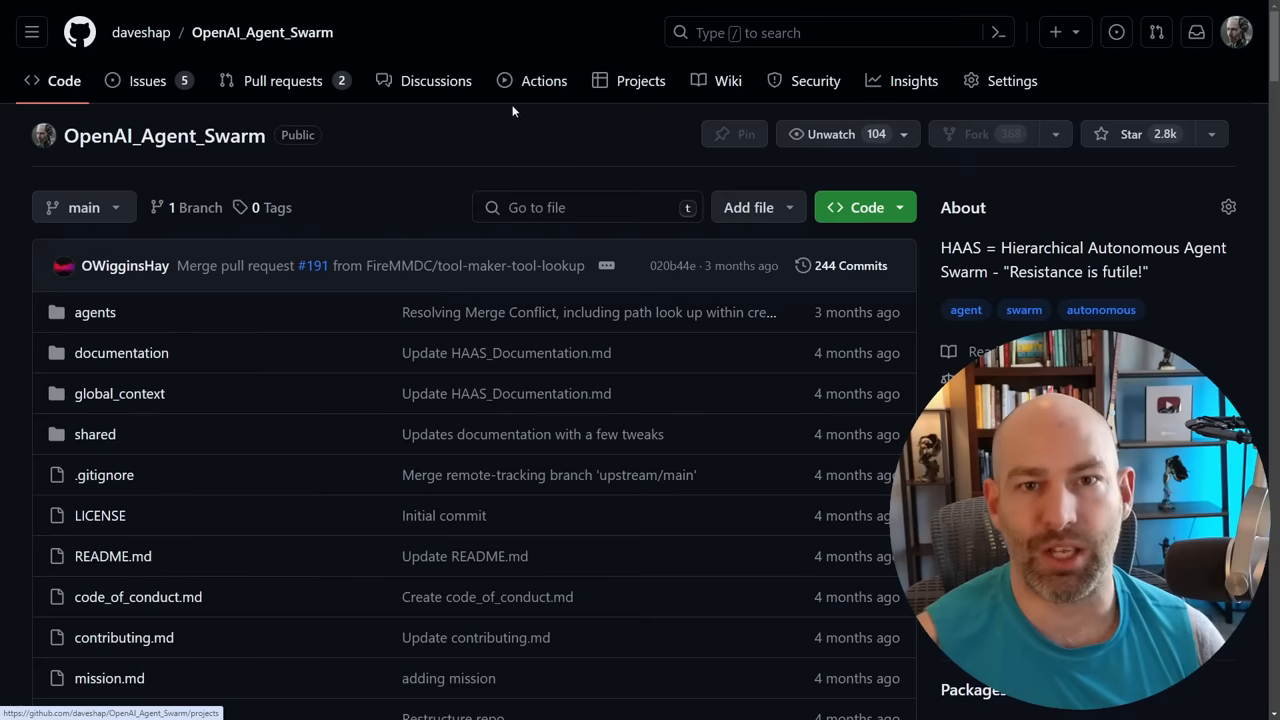
pyautogui.moveTo(520, 114)
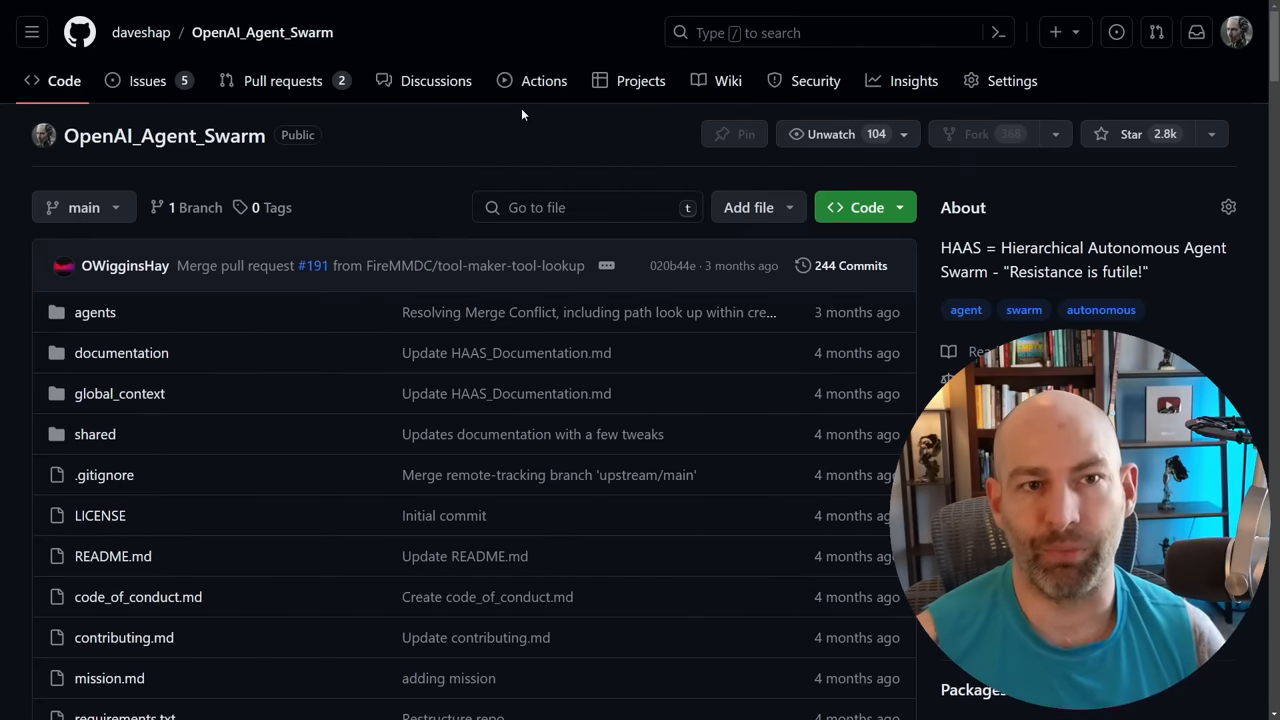
pyautogui.moveTo(488, 128)
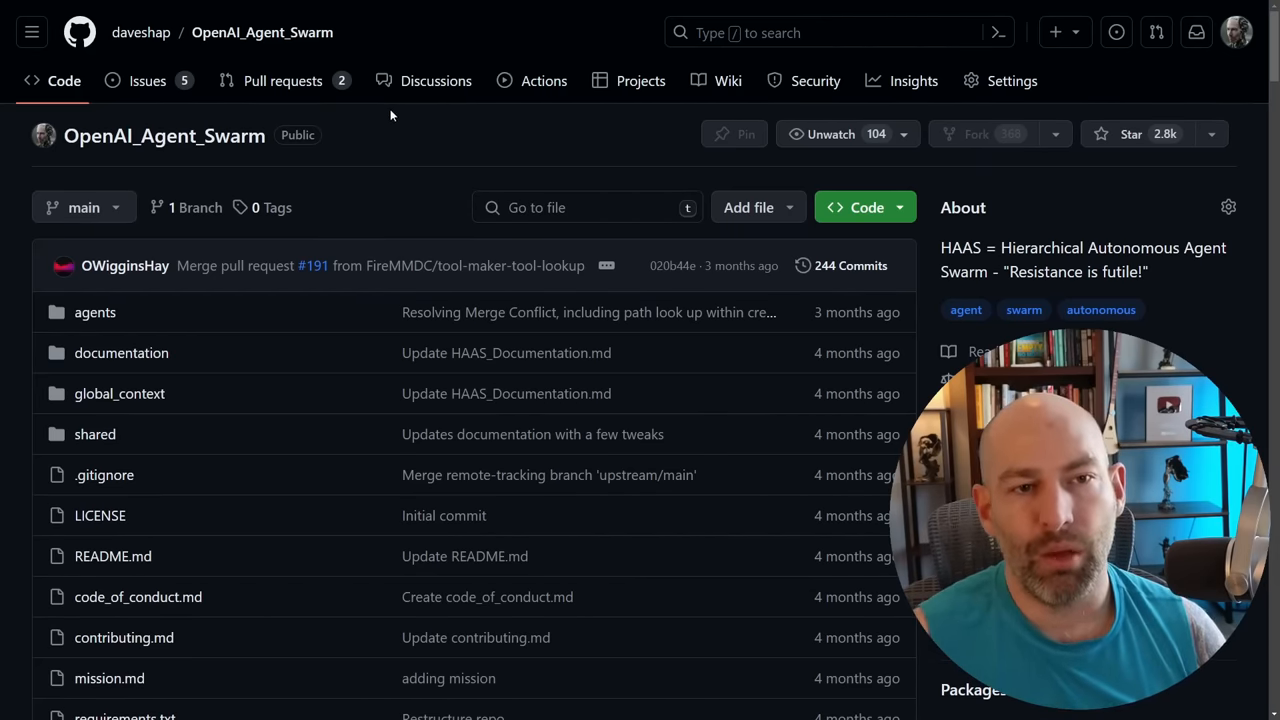
pyautogui.moveTo(376, 152)
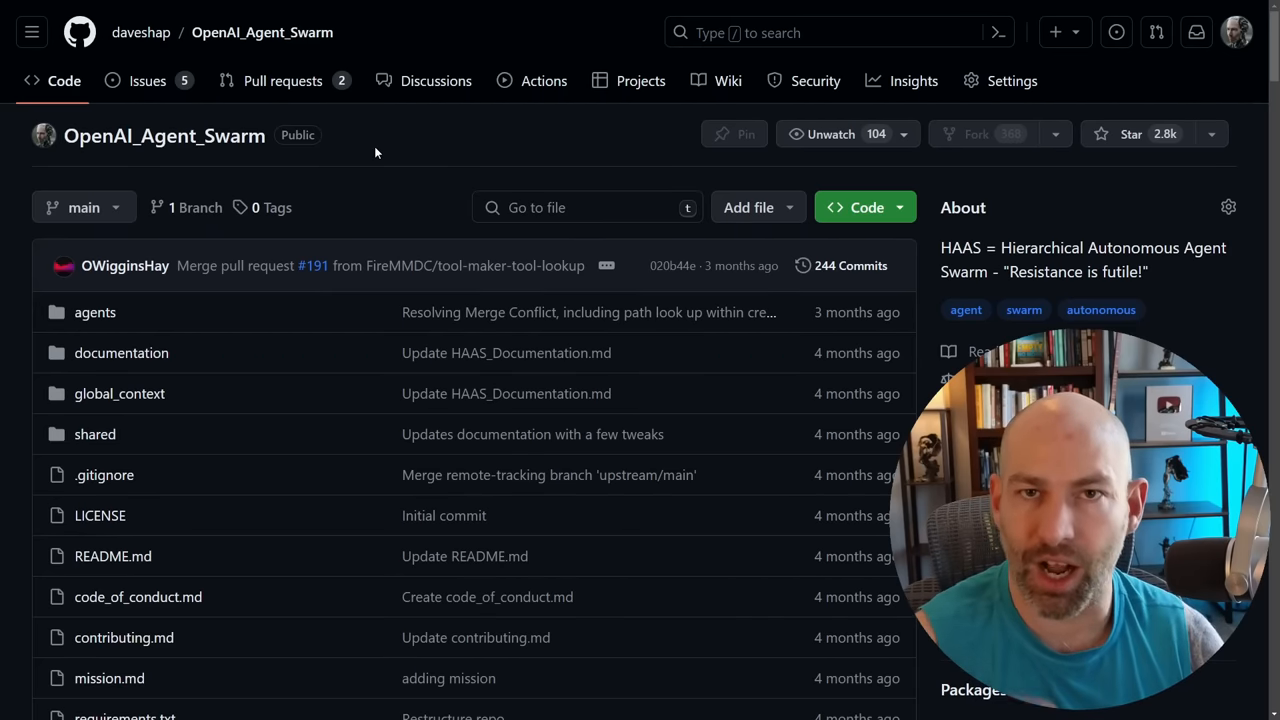